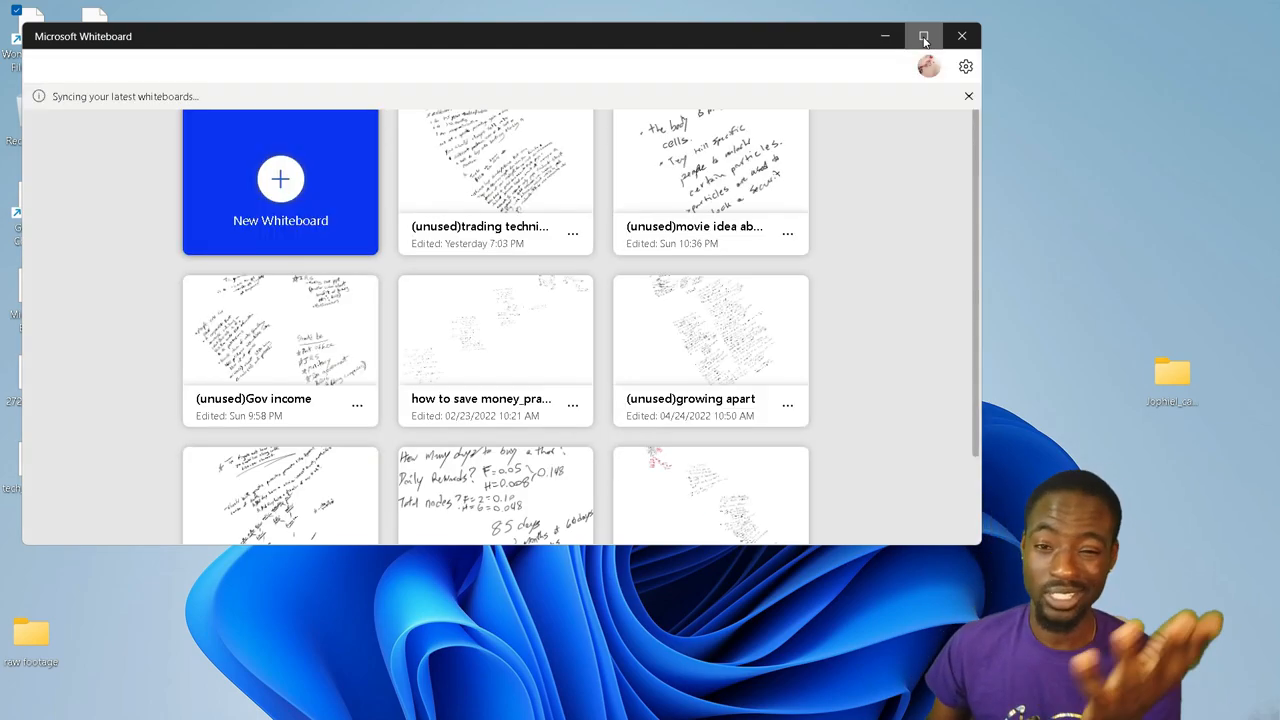
Maximize the Microsoft Whiteboard window so the saved-whiteboards gallery fills the screen.
{"action": "left_click", "coordinate": [923, 36]}
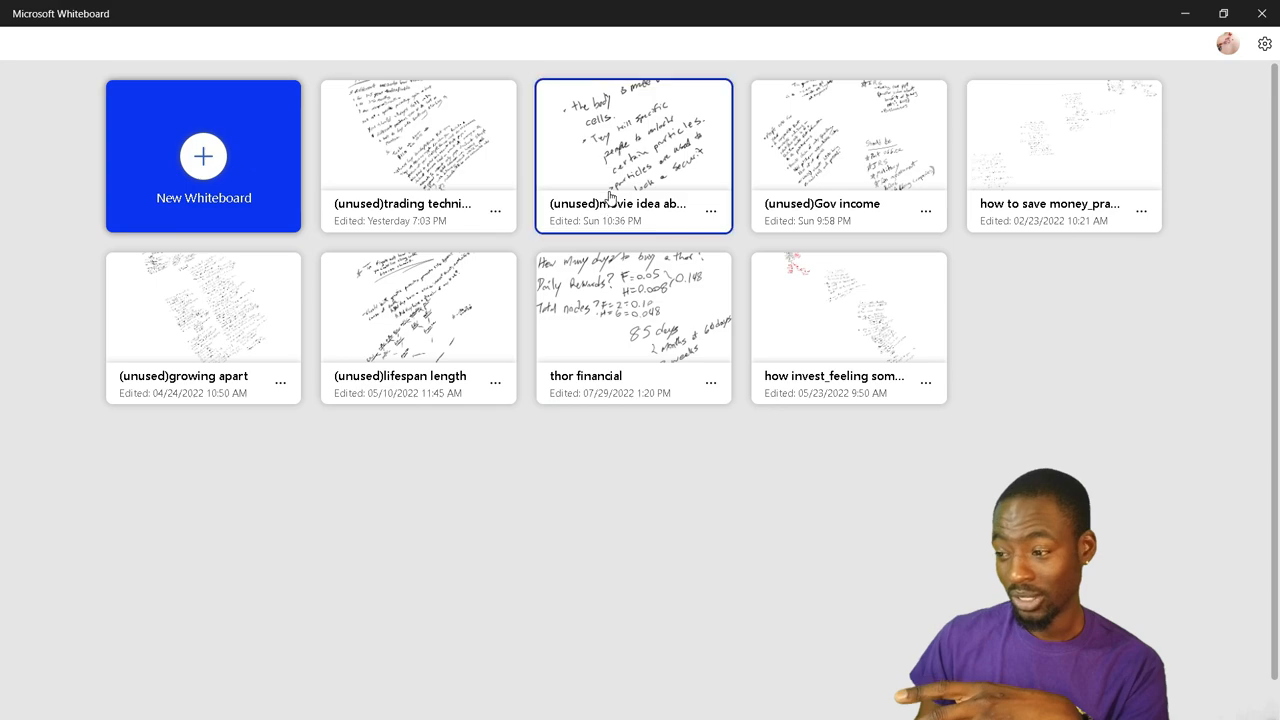
Create a blank whiteboard and pen the underlined heading 'Reel to Real blueprint'.
{"action": "left_click", "coordinate": [418, 307]}
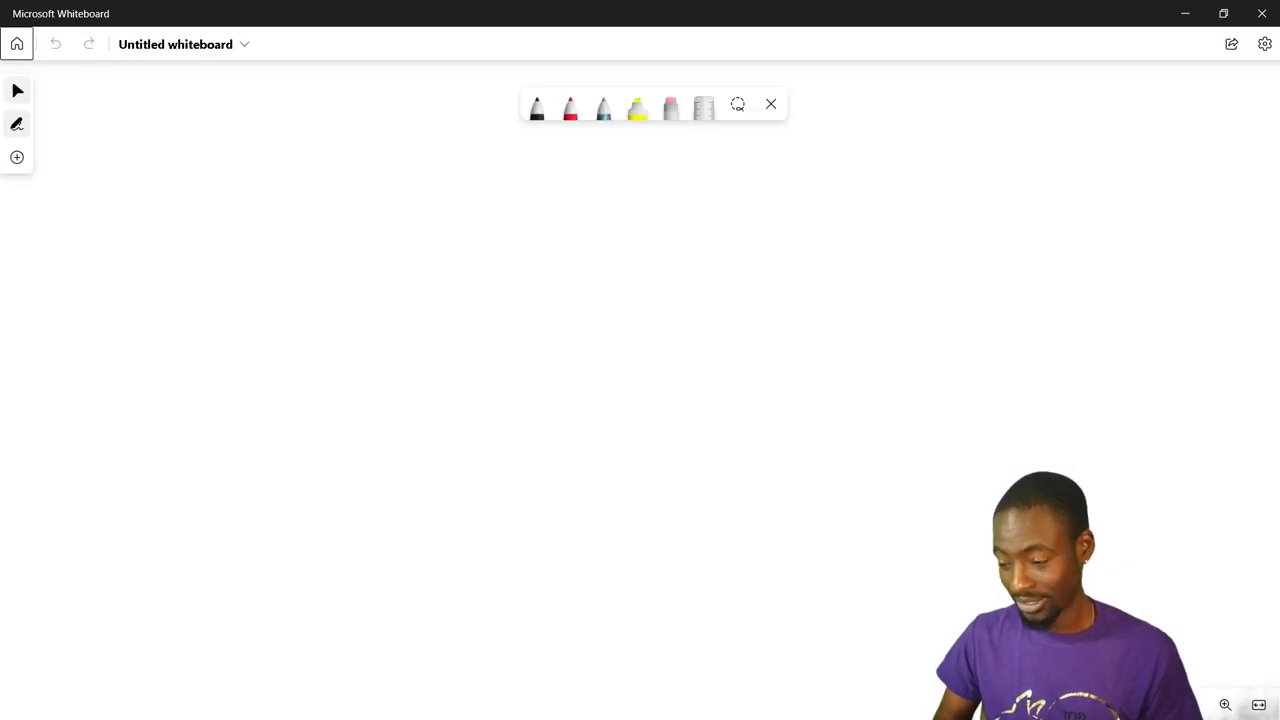
{"action": "mouse_move", "coordinate": [16, 44]}
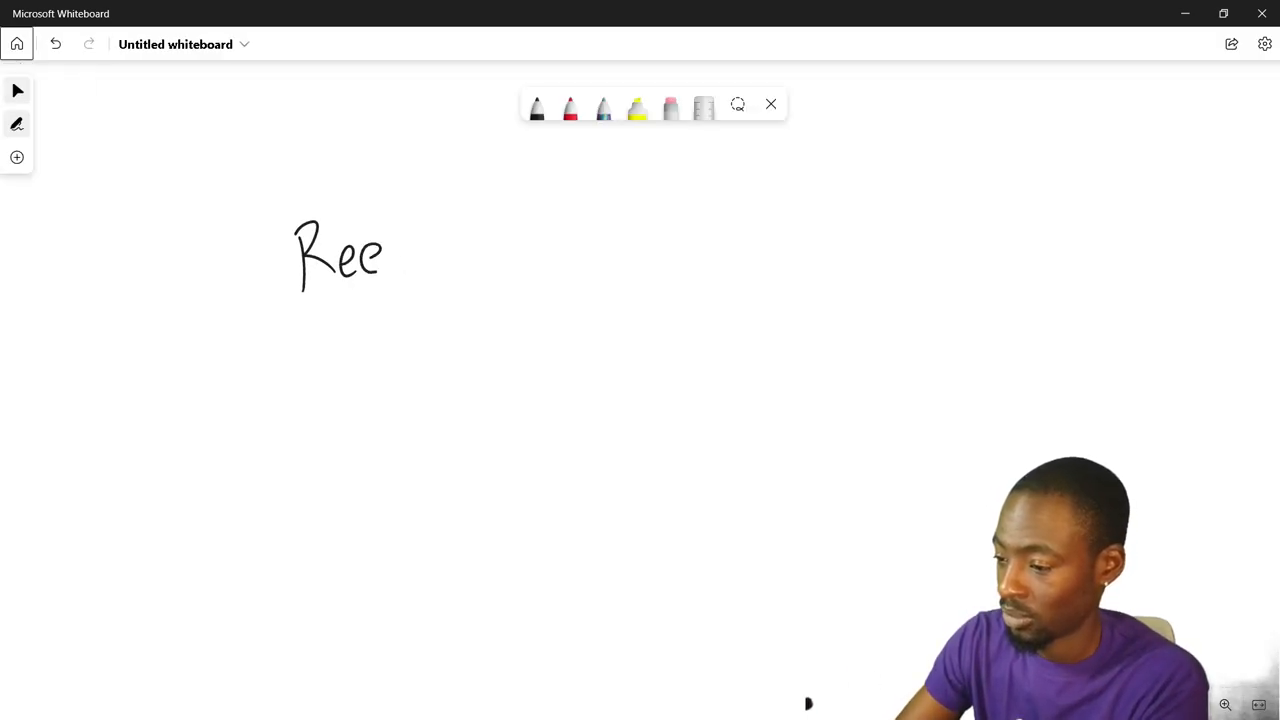
{"action": "left_click_drag", "start_coordinate": [385, 250], "coordinate": [530, 230]}
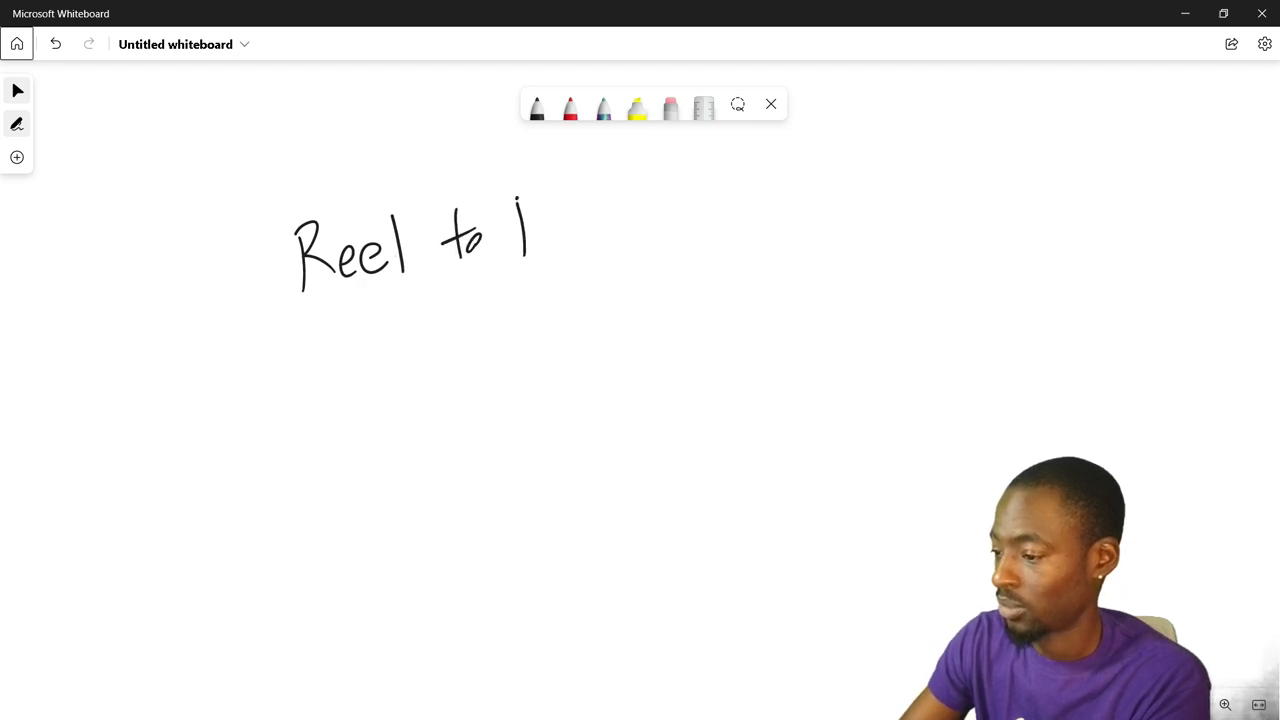
{"action": "left_click_drag", "start_coordinate": [515, 210], "coordinate": [630, 260]}
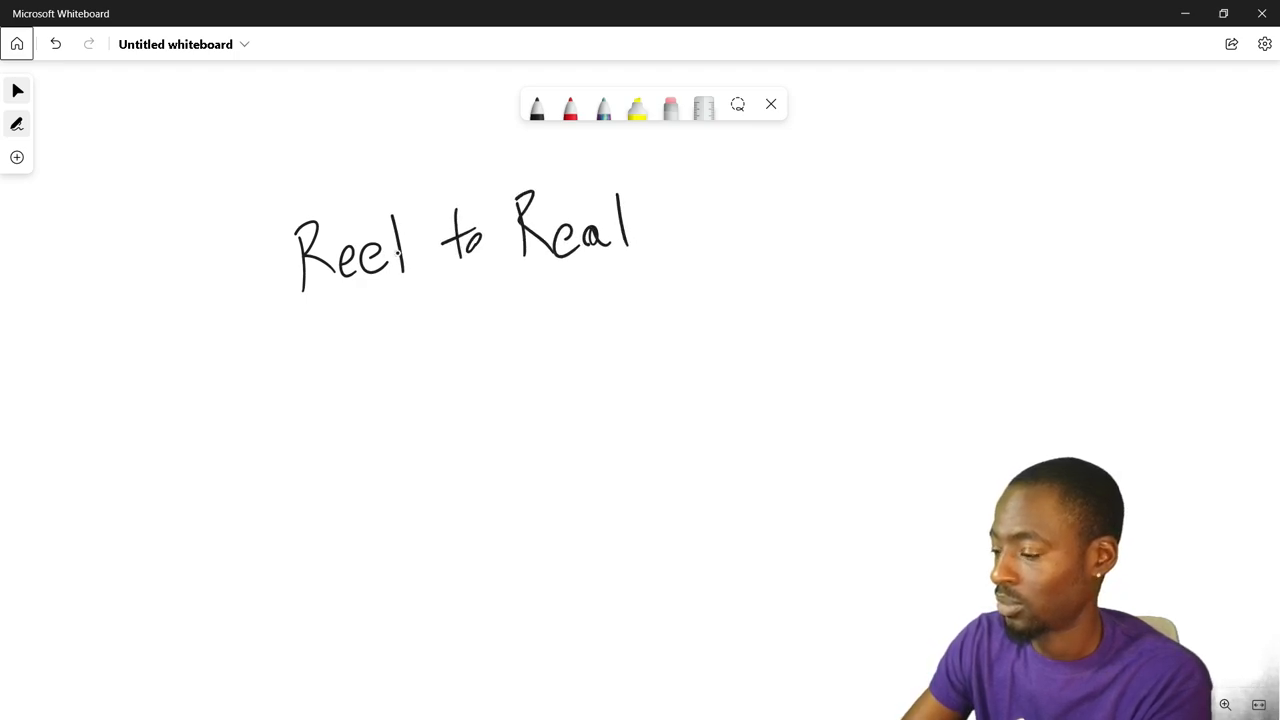
{"action": "left_click_drag", "start_coordinate": [680, 200], "coordinate": [735, 240]}
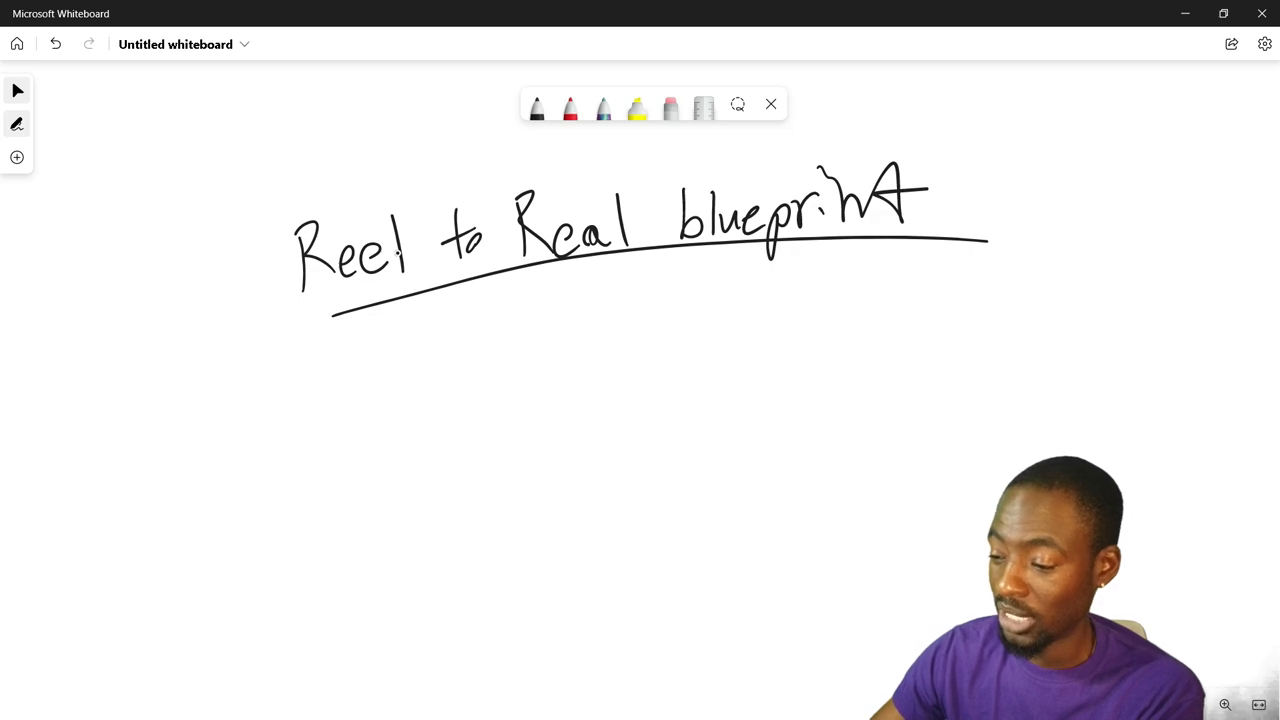
Handwrite the first dash bullet, 'Time stamp of part mentioned', under the heading.
{"action": "left_click_drag", "start_coordinate": [370, 355], "coordinate": [445, 355]}
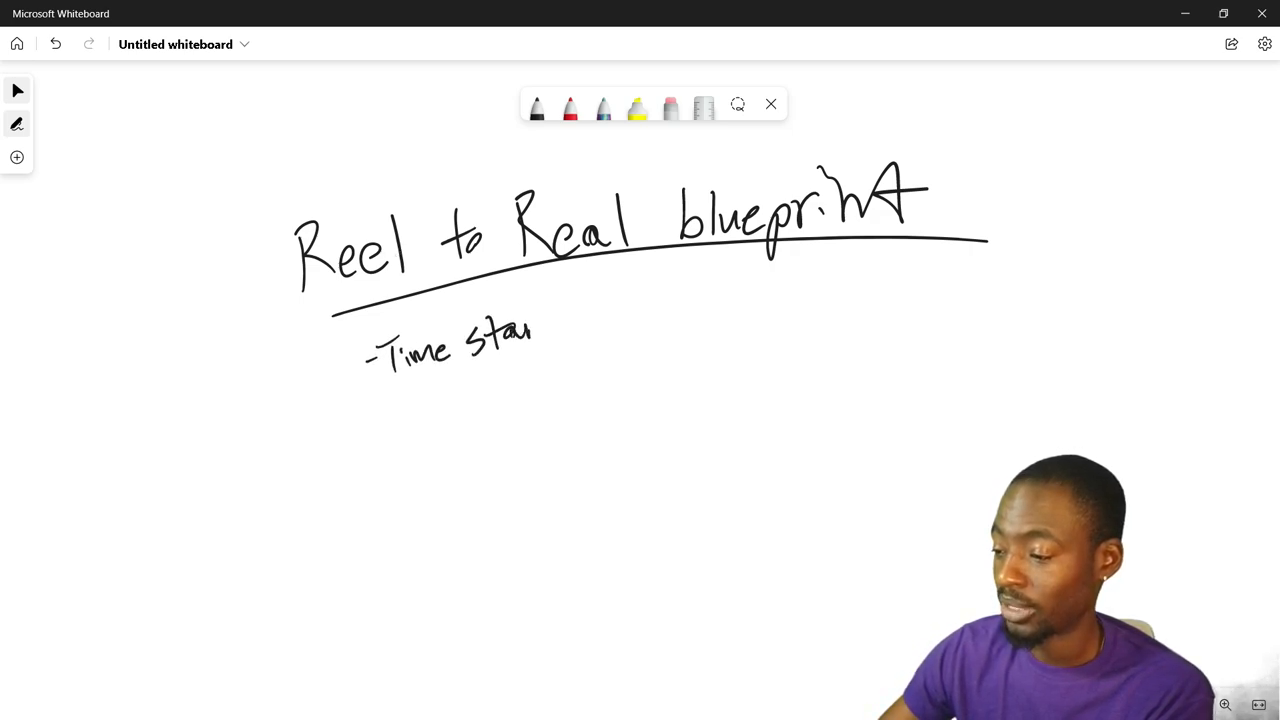
{"action": "left_click_drag", "start_coordinate": [540, 330], "coordinate": [630, 320]}
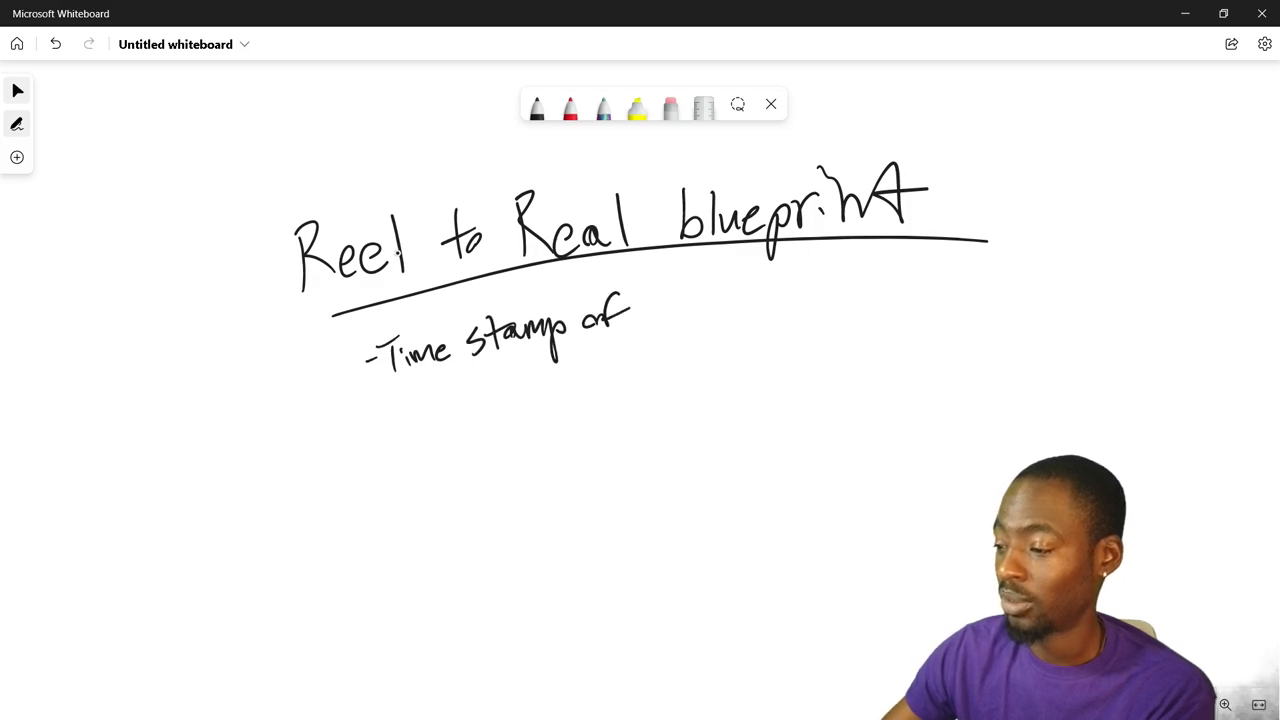
{"action": "left_click_drag", "start_coordinate": [650, 300], "coordinate": [710, 320]}
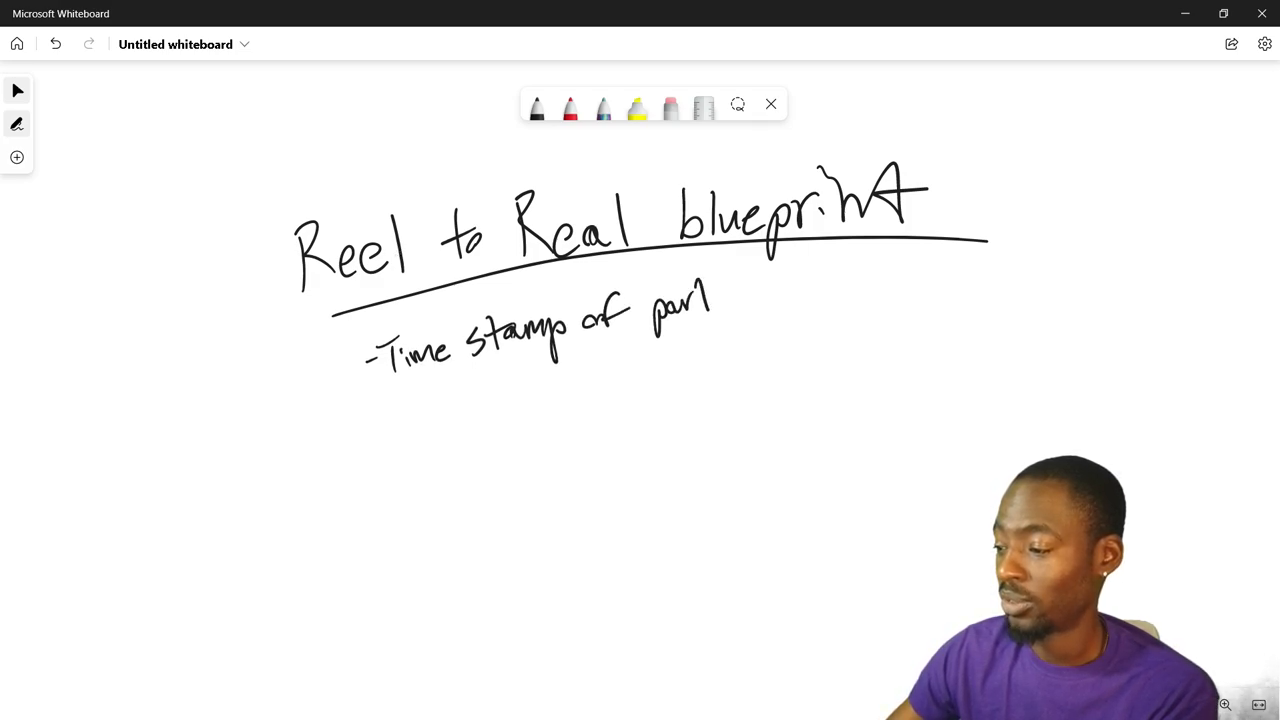
{"action": "type", "text": "mentioned"}
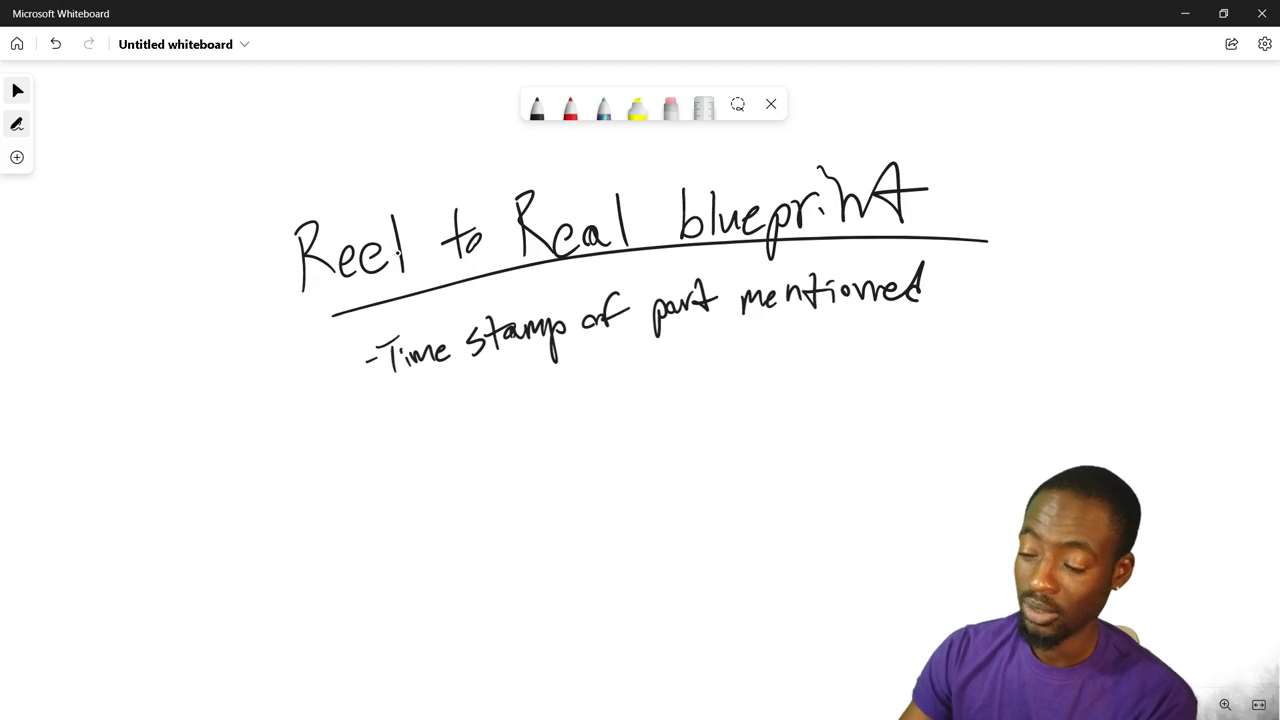
Handwrite the bullets 'How long is movie' and 'Actors other movies'.
{"action": "left_click_drag", "start_coordinate": [370, 425], "coordinate": [405, 410]}
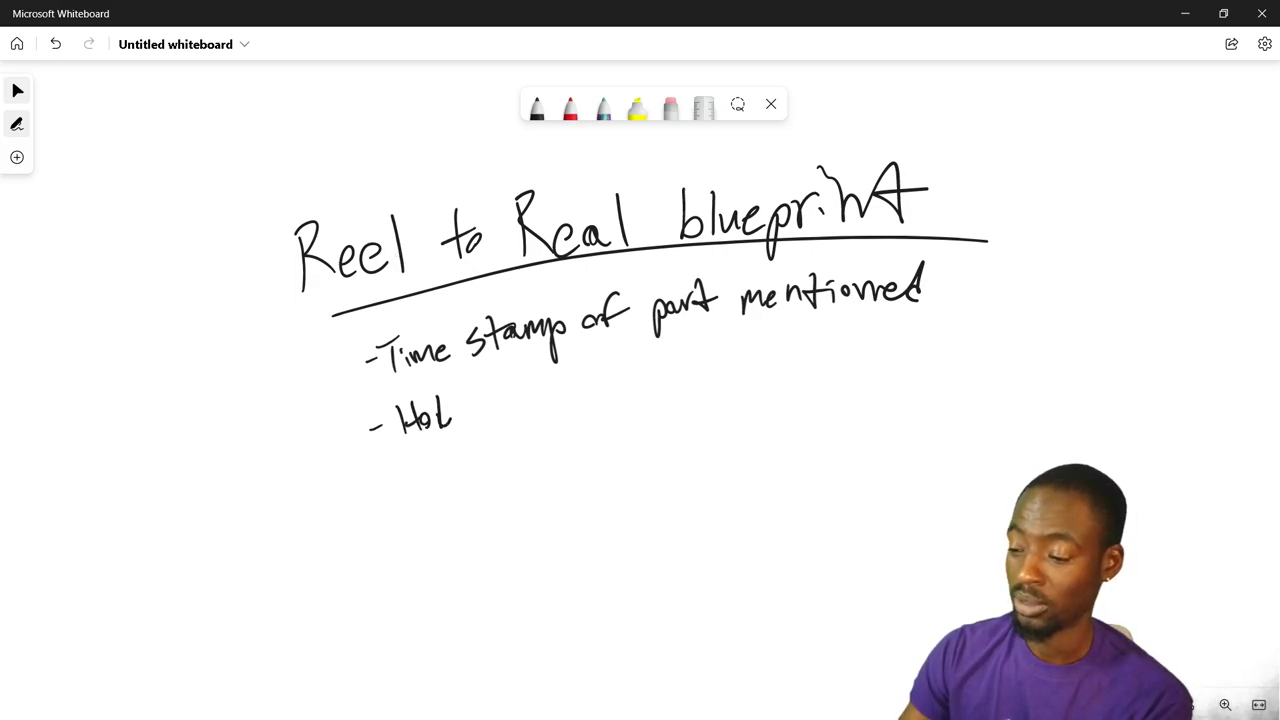
{"action": "left_click_drag", "start_coordinate": [475, 400], "coordinate": [545, 410]}
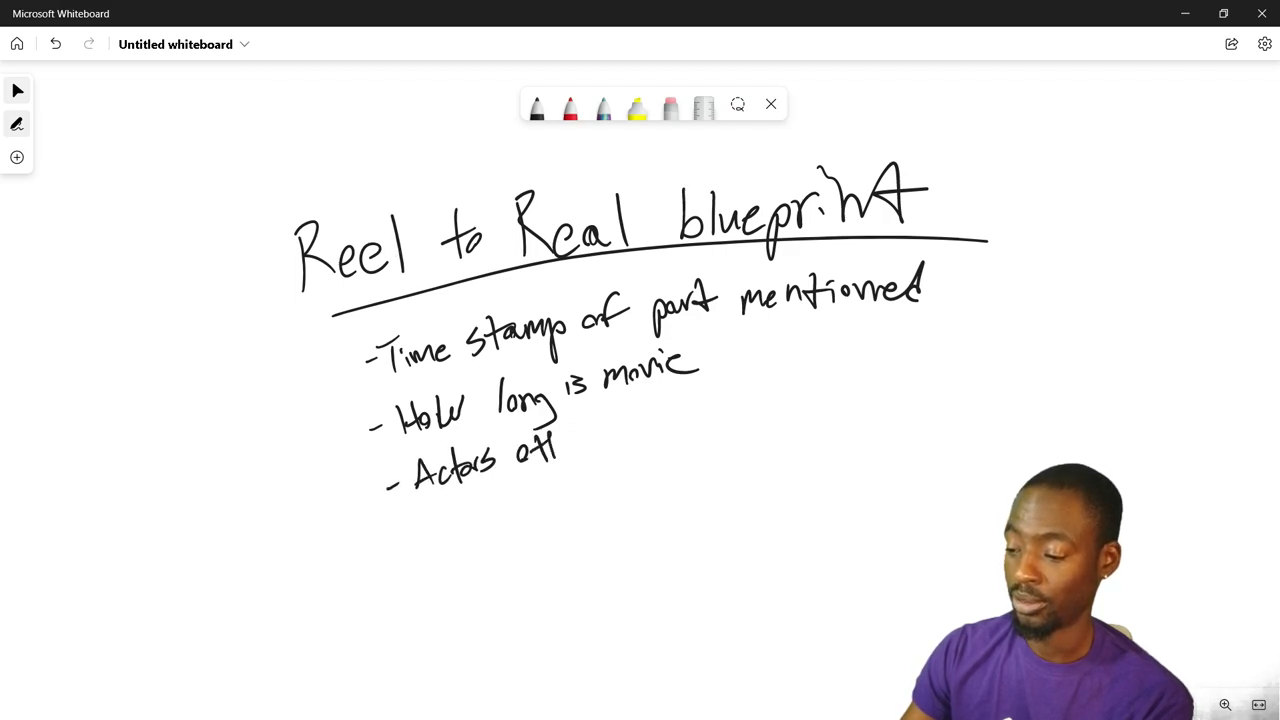
{"action": "left_click_drag", "start_coordinate": [560, 450], "coordinate": [670, 420]}
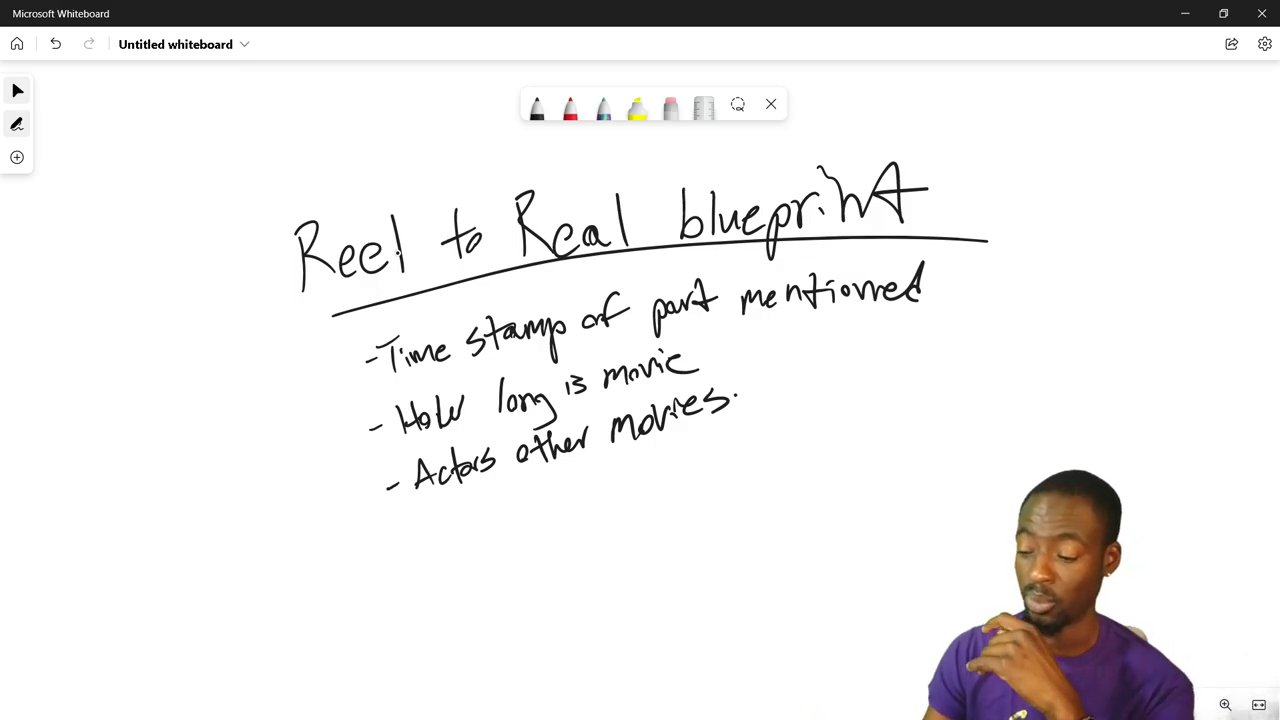
{"action": "left_click", "coordinate": [405, 548]}
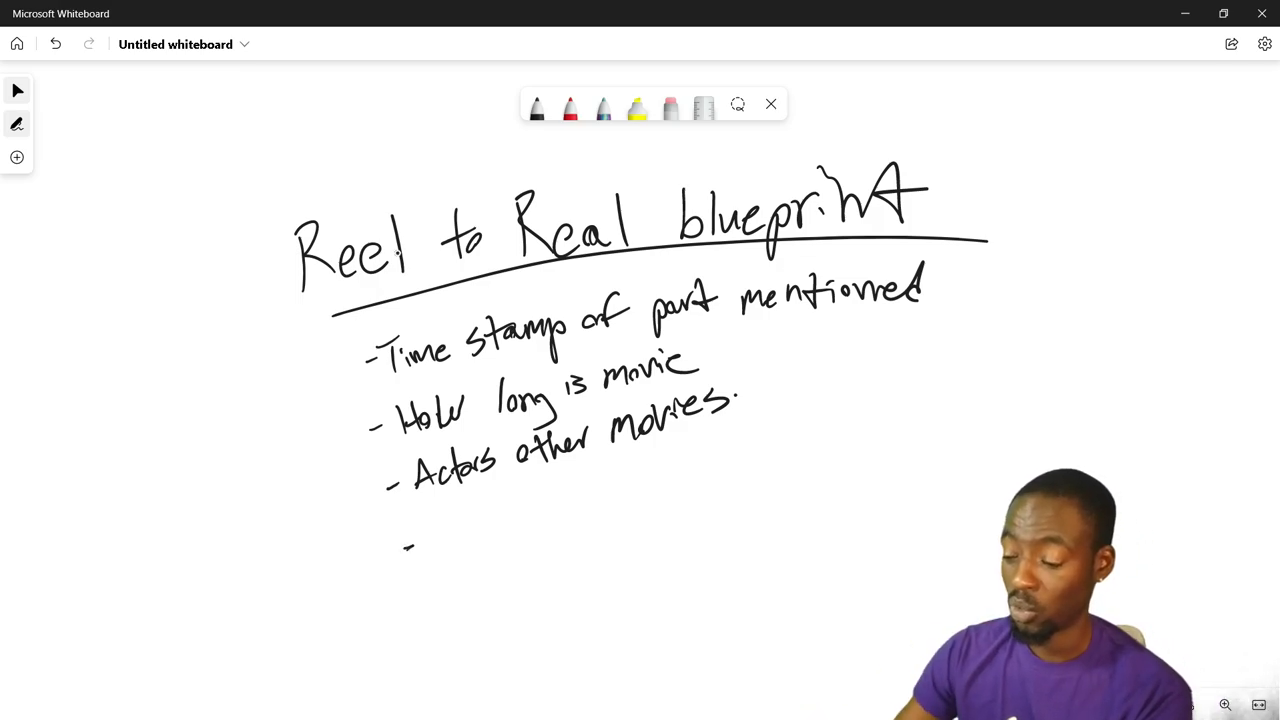
Write bullets 'Wrote it? who directed it?', 'premise of movie.' and 'what is the deep thought?'.
{"action": "left_click_drag", "start_coordinate": [425, 525], "coordinate": [445, 545]}
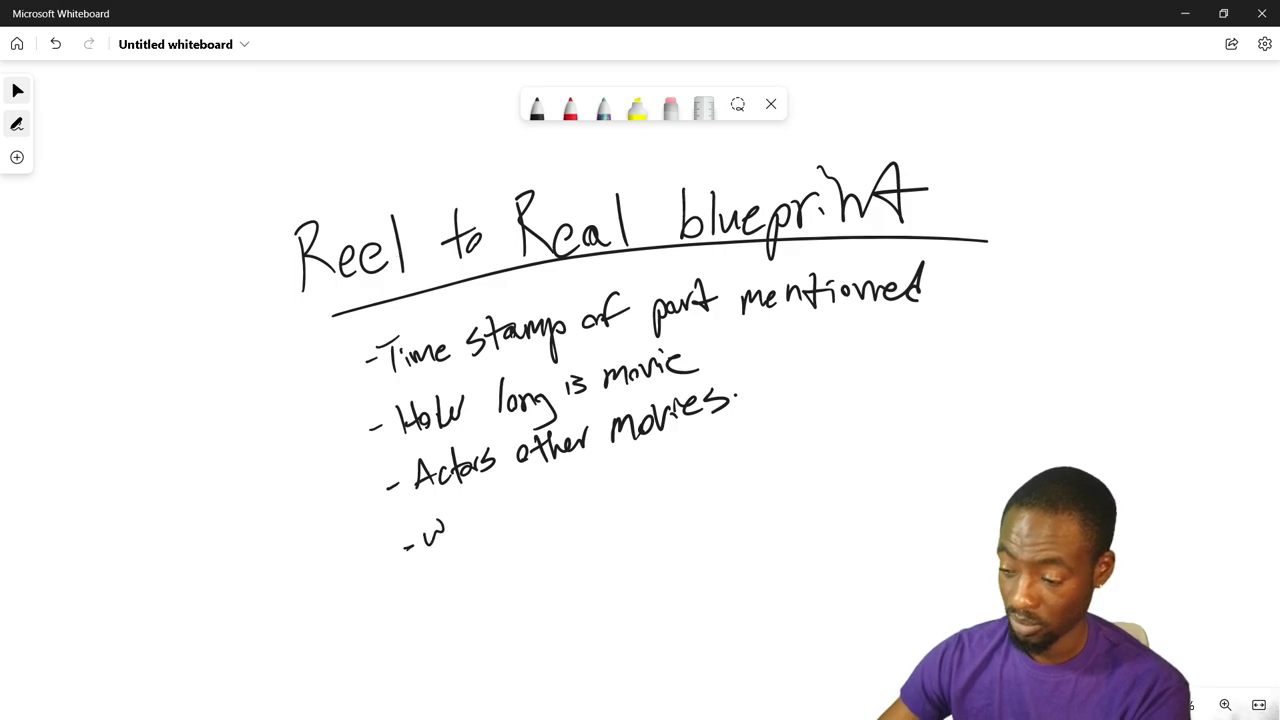
{"action": "left_click_drag", "start_coordinate": [420, 530], "coordinate": [490, 510]}
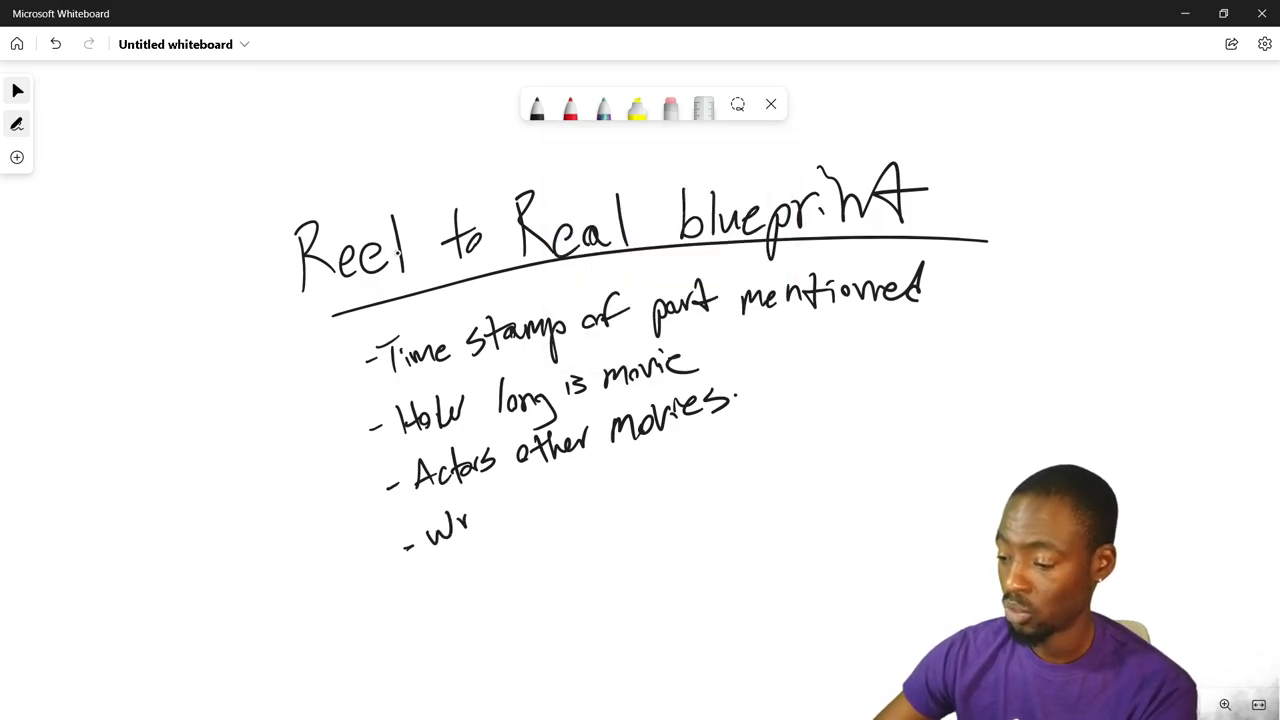
{"action": "type", "text": "Wrote it? who p"}
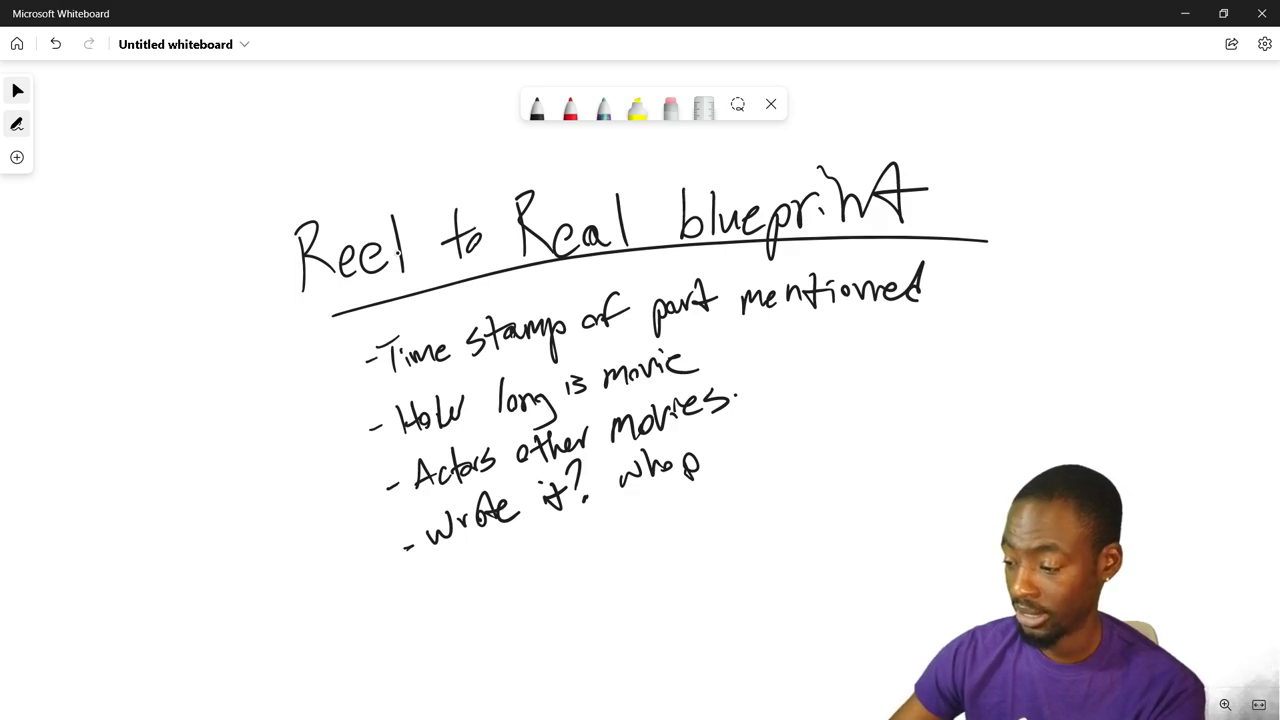
{"action": "left_click_drag", "start_coordinate": [690, 470], "coordinate": [740, 445]}
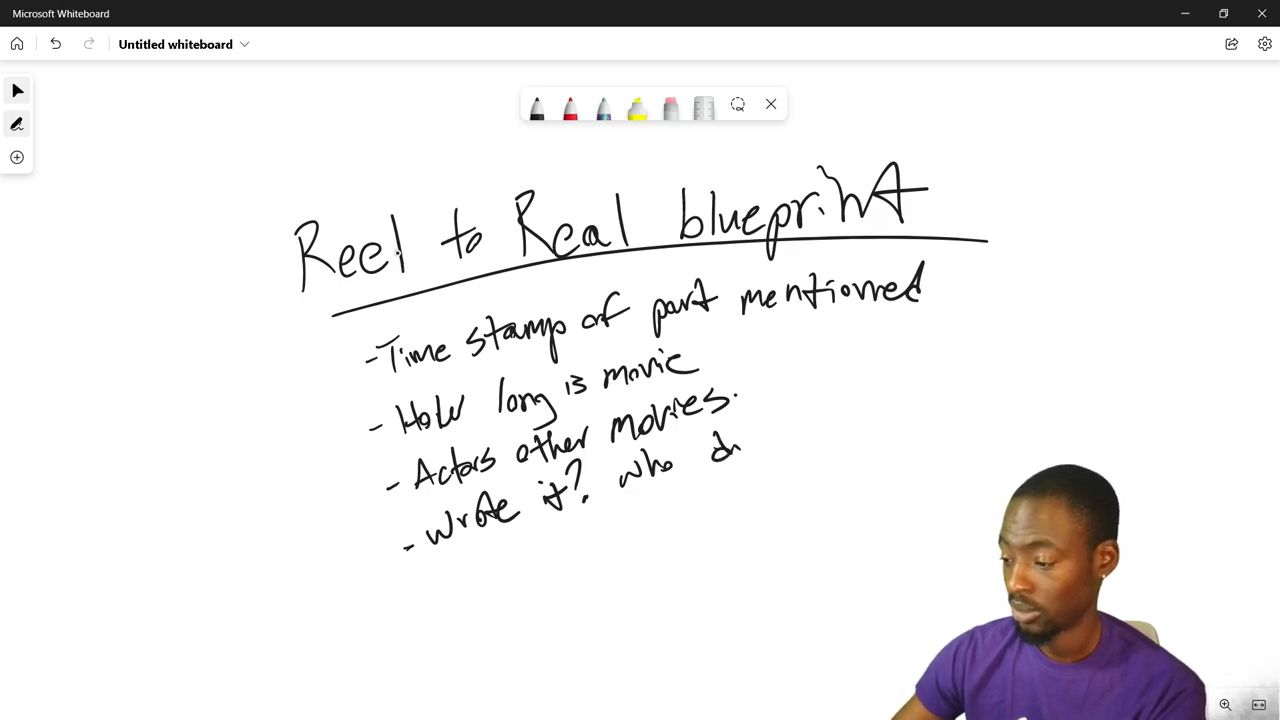
{"action": "left_click_drag", "start_coordinate": [720, 440], "coordinate": [820, 410]}
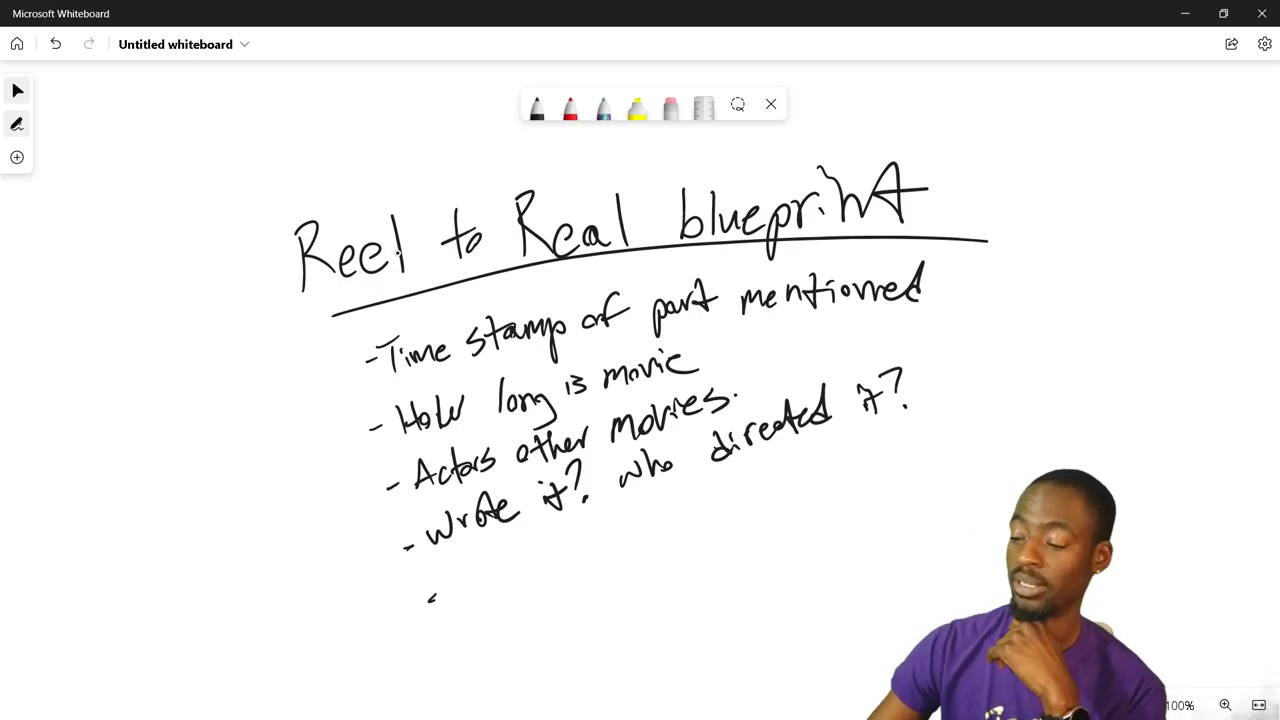
{"action": "left_click_drag", "start_coordinate": [455, 595], "coordinate": [480, 575]}
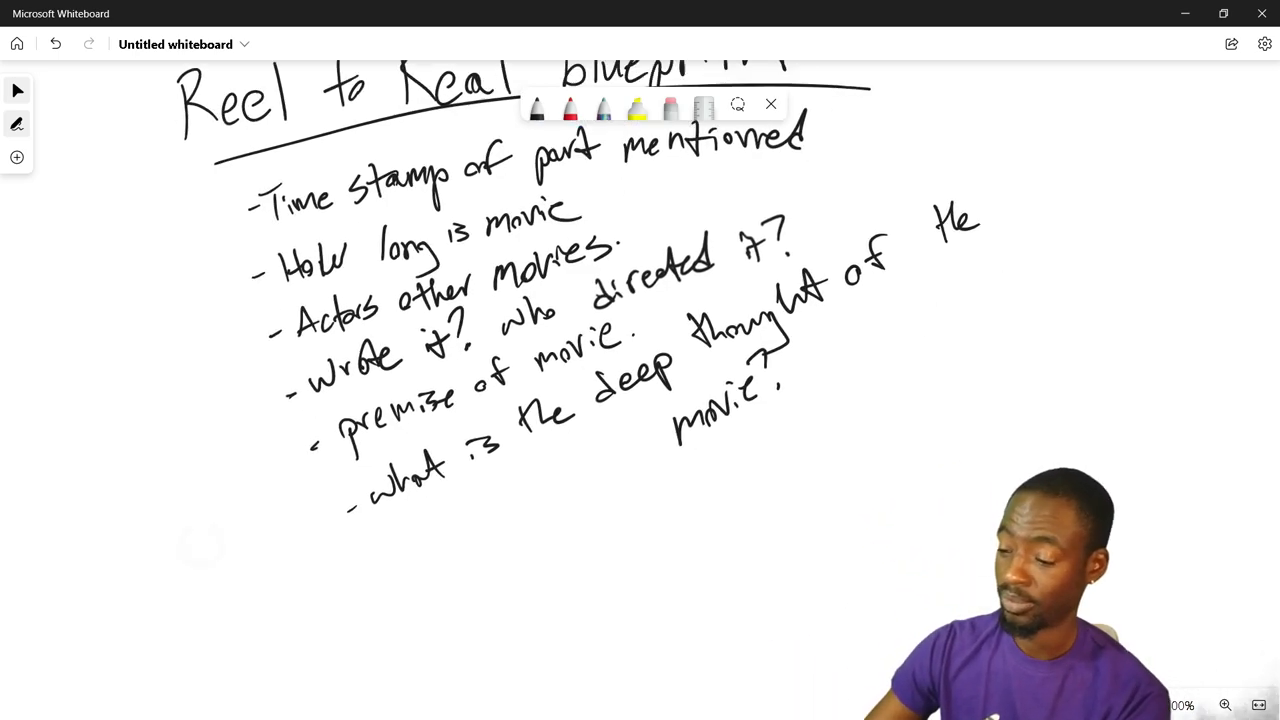
Pen the line 'How does it relate to real life' beneath the checklist bullets.
{"action": "scroll", "scroll_direction": "down", "scroll_amount": 3}
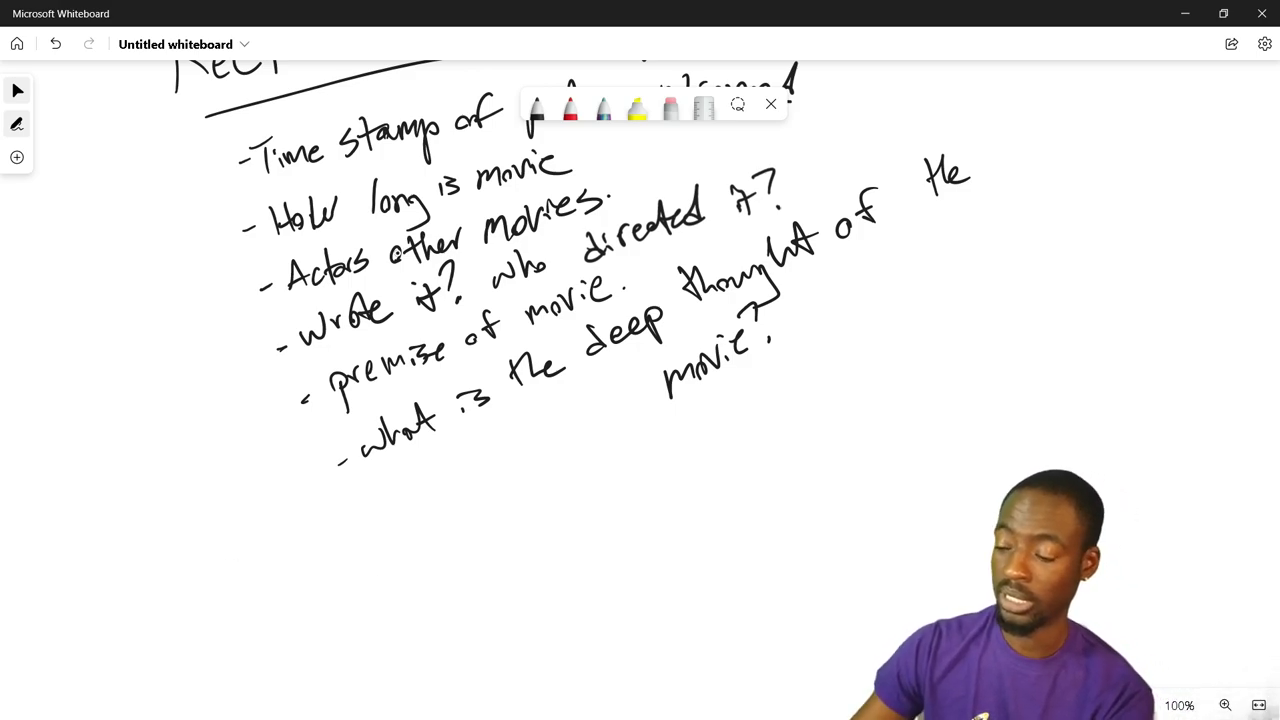
{"action": "left_click_drag", "start_coordinate": [490, 495], "coordinate": [515, 540]}
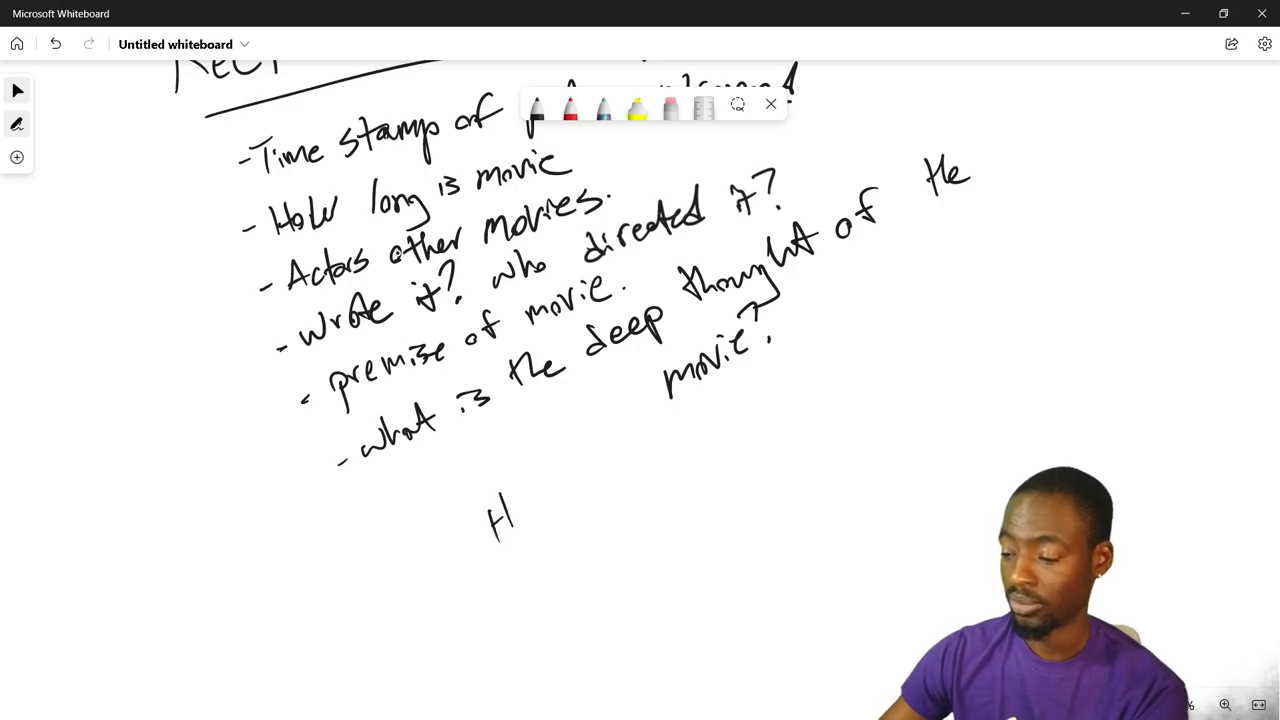
{"action": "left_click_drag", "start_coordinate": [490, 490], "coordinate": [600, 490]}
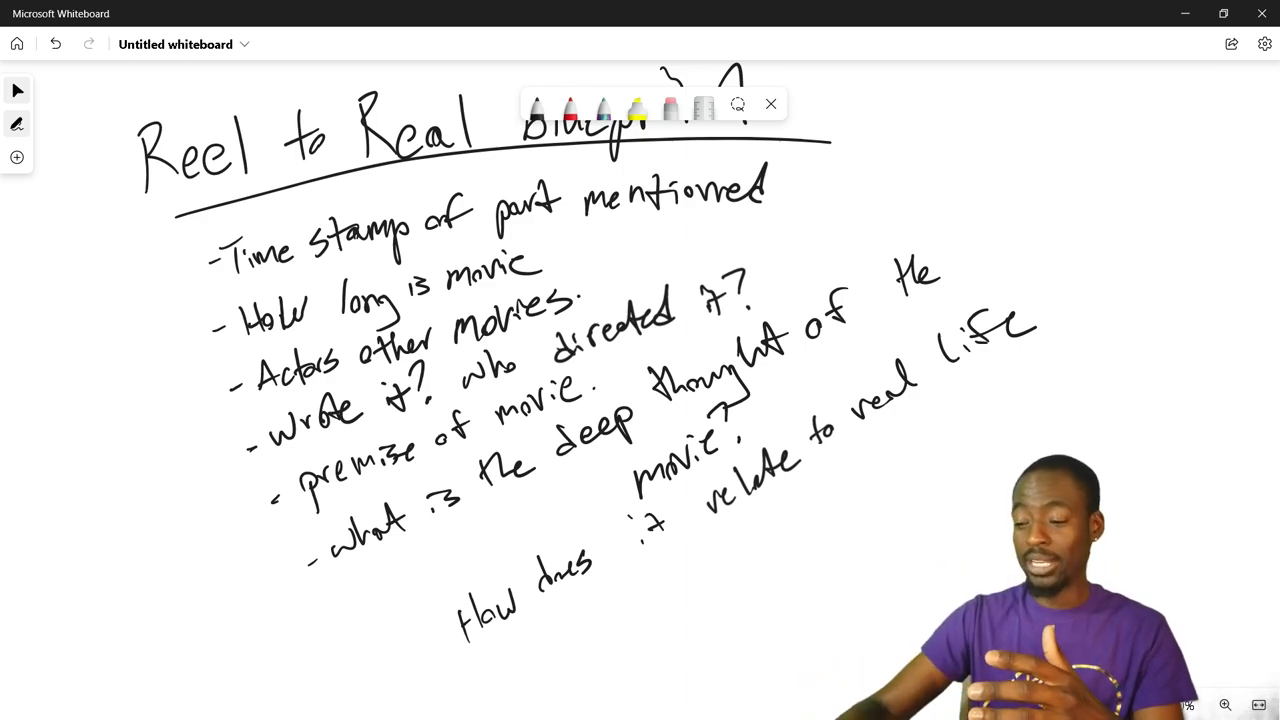
{"action": "scroll", "scroll_direction": "down", "scroll_amount": 3}
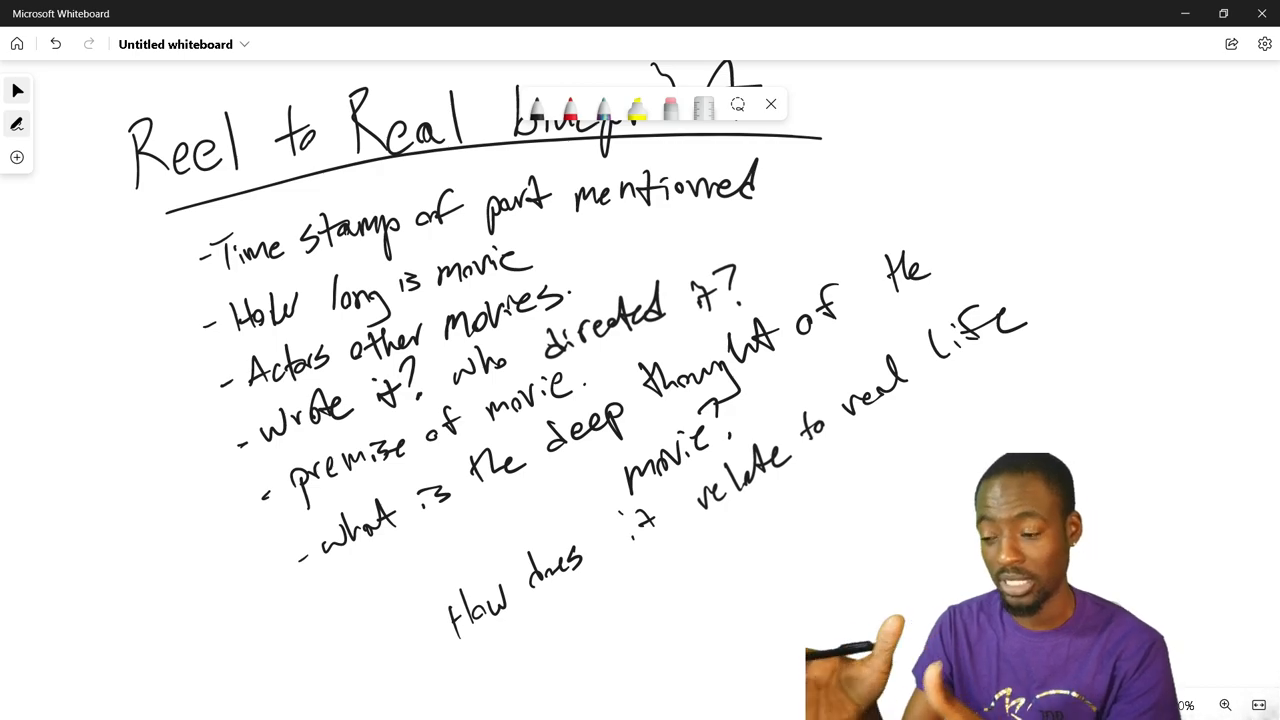
Start the bullet 'The things to talk about with others from the mai…'.
{"action": "scroll", "scroll_direction": "down", "scroll_amount": 3}
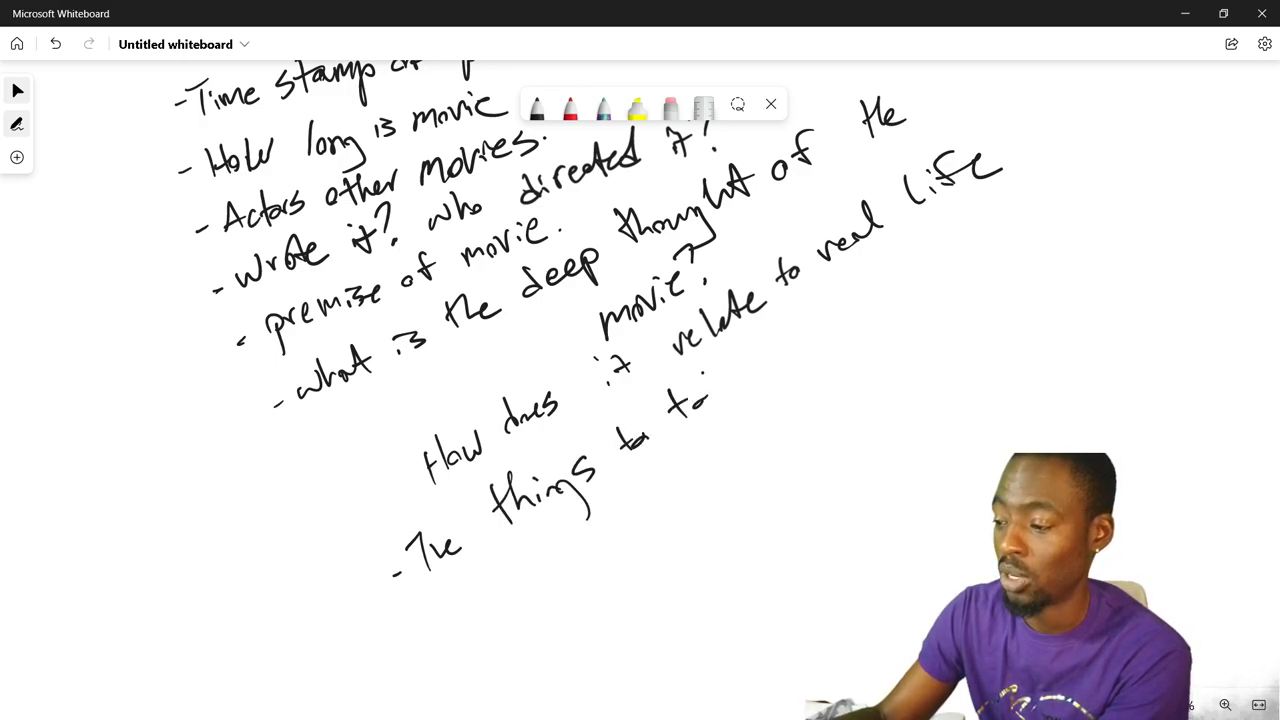
{"action": "left_click_drag", "start_coordinate": [690, 395], "coordinate": [810, 350]}
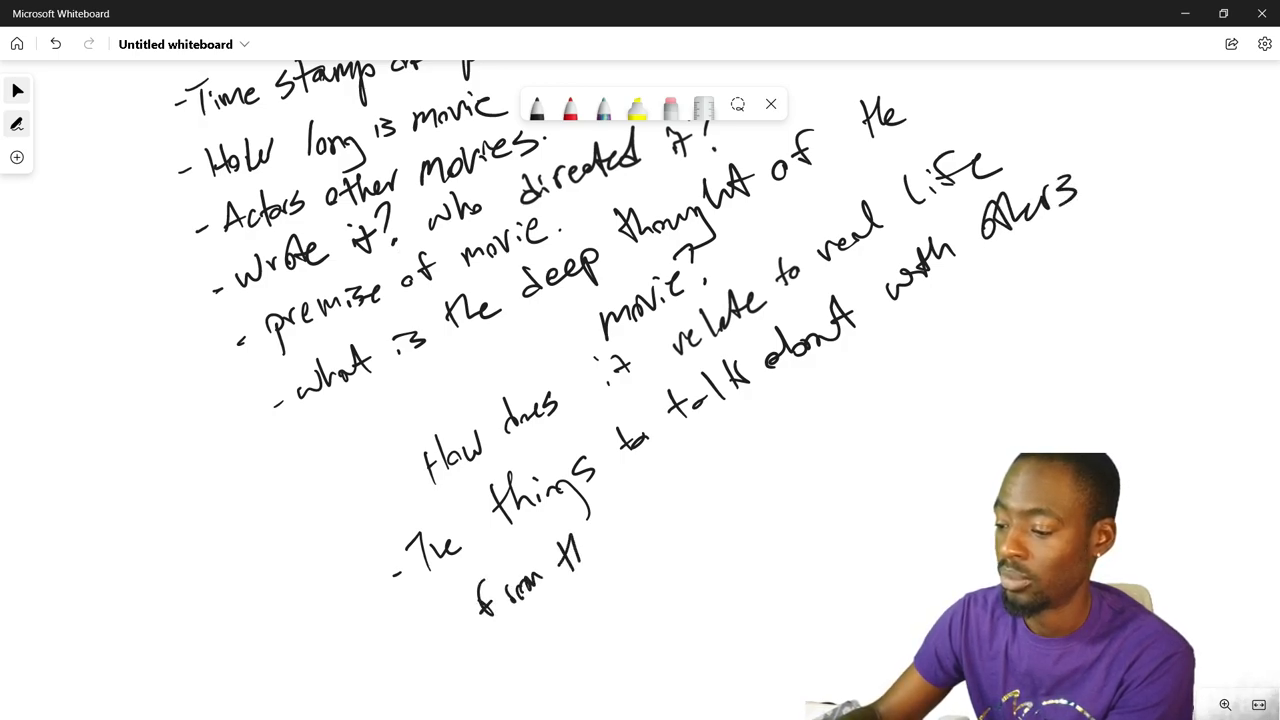
{"action": "type", "text": "the mai"}
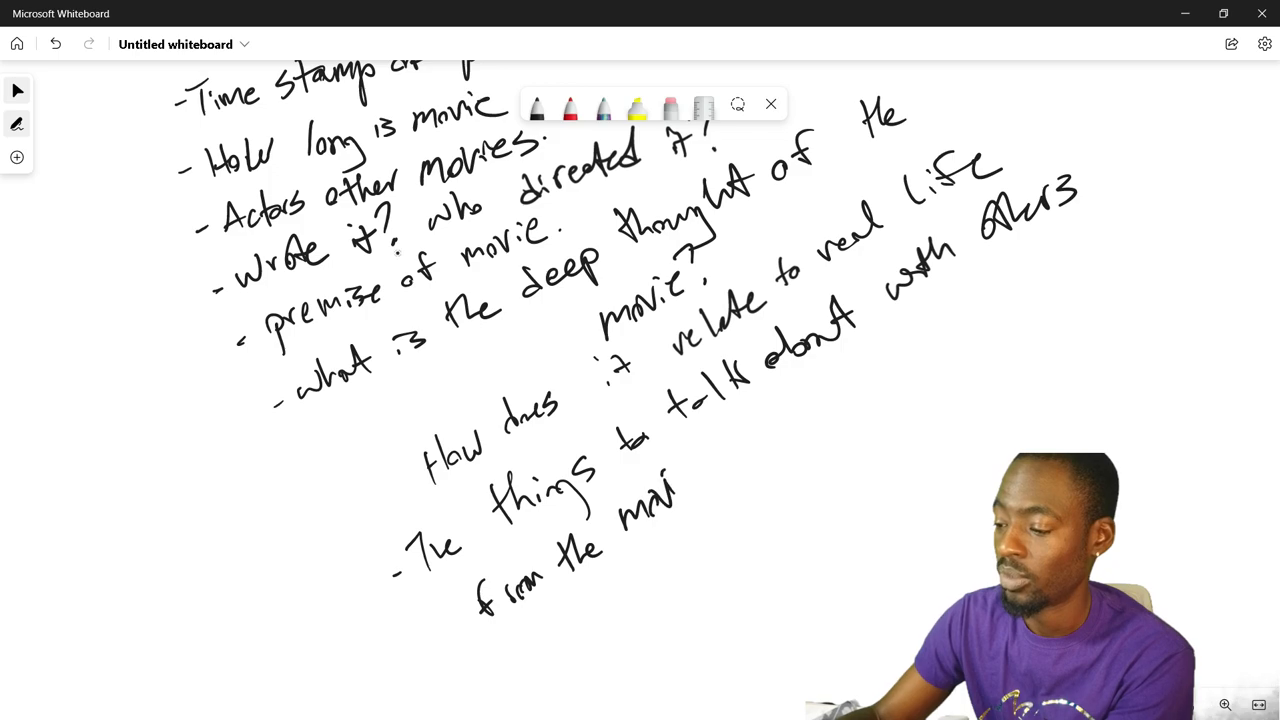